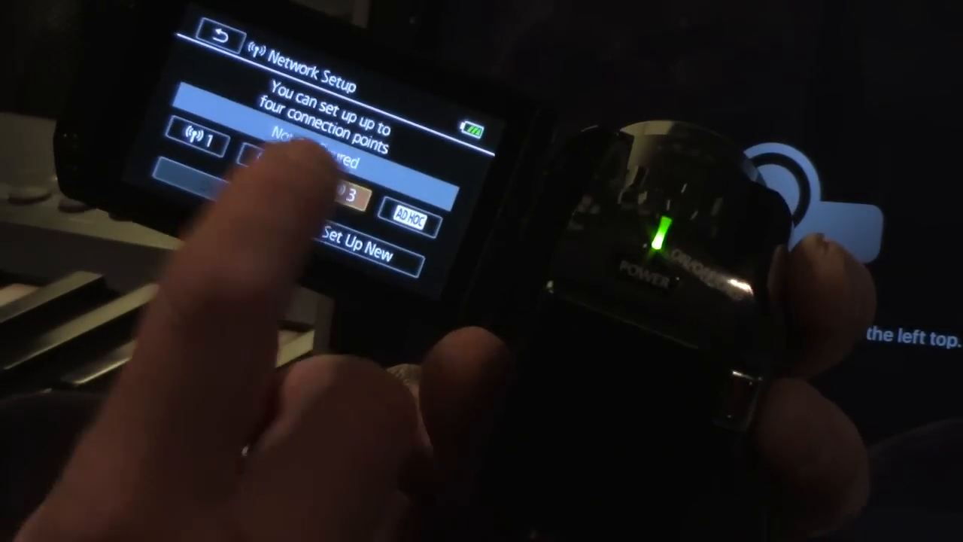
# - Choose Set Up New for the unconfigured connection point to reach the WPS/manual method list
pyautogui.click(362, 250)
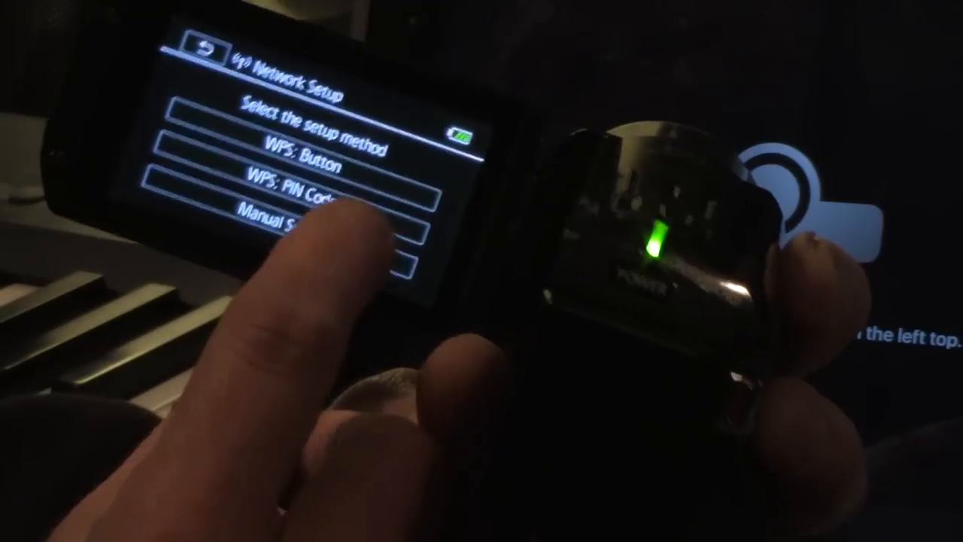